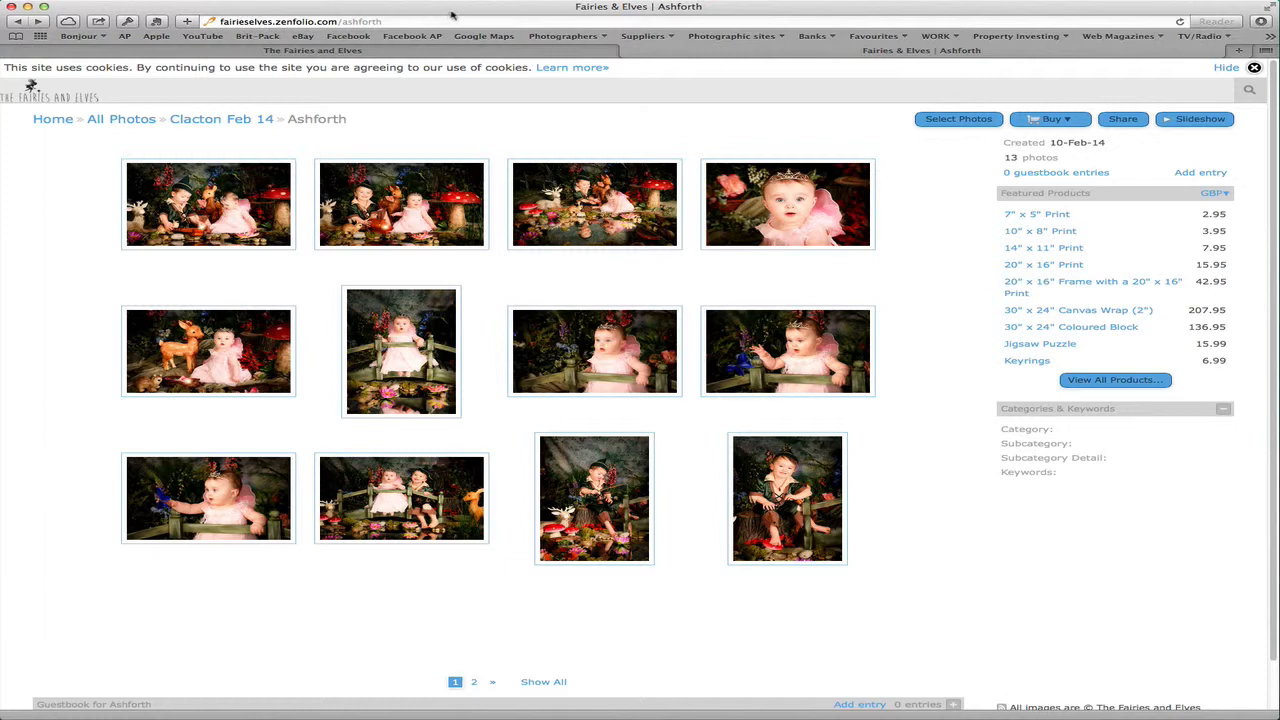
mouse_move(697, 55)
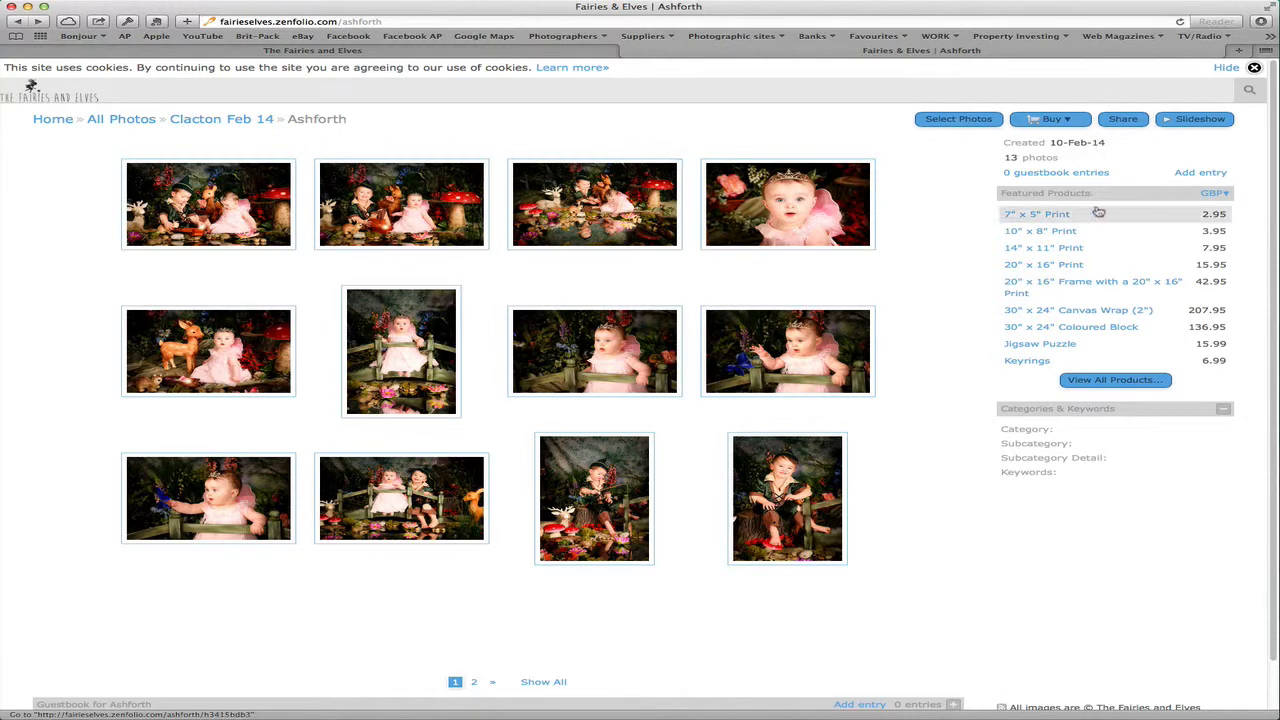
mouse_move(1087, 264)
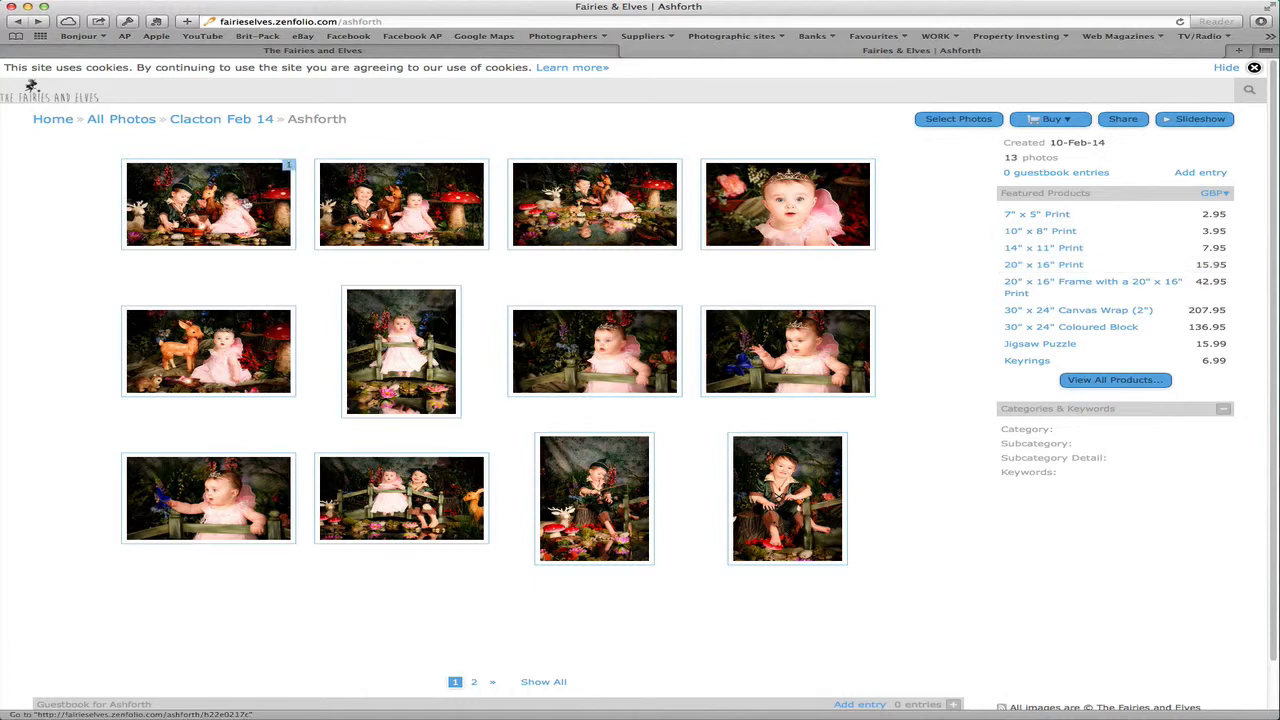
Open the first fairy photo and show its download options (original 3840 × 2560)
left_click(208, 204)
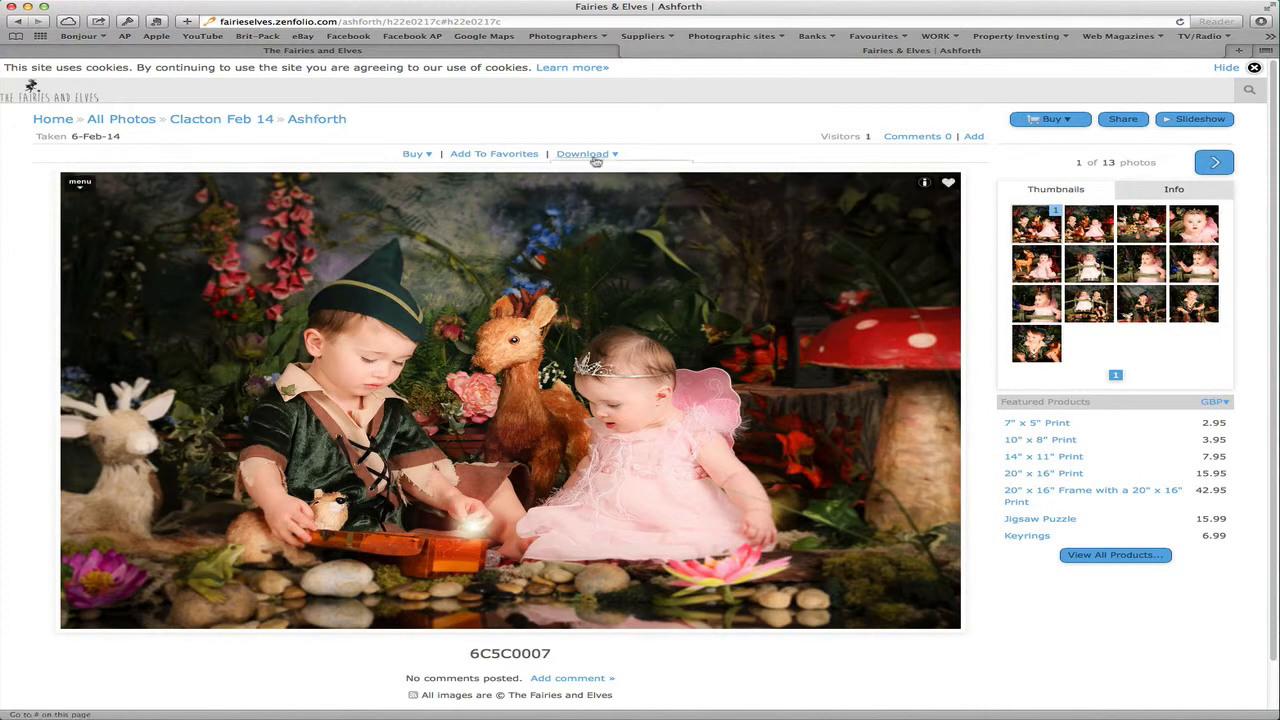
left_click(585, 153)
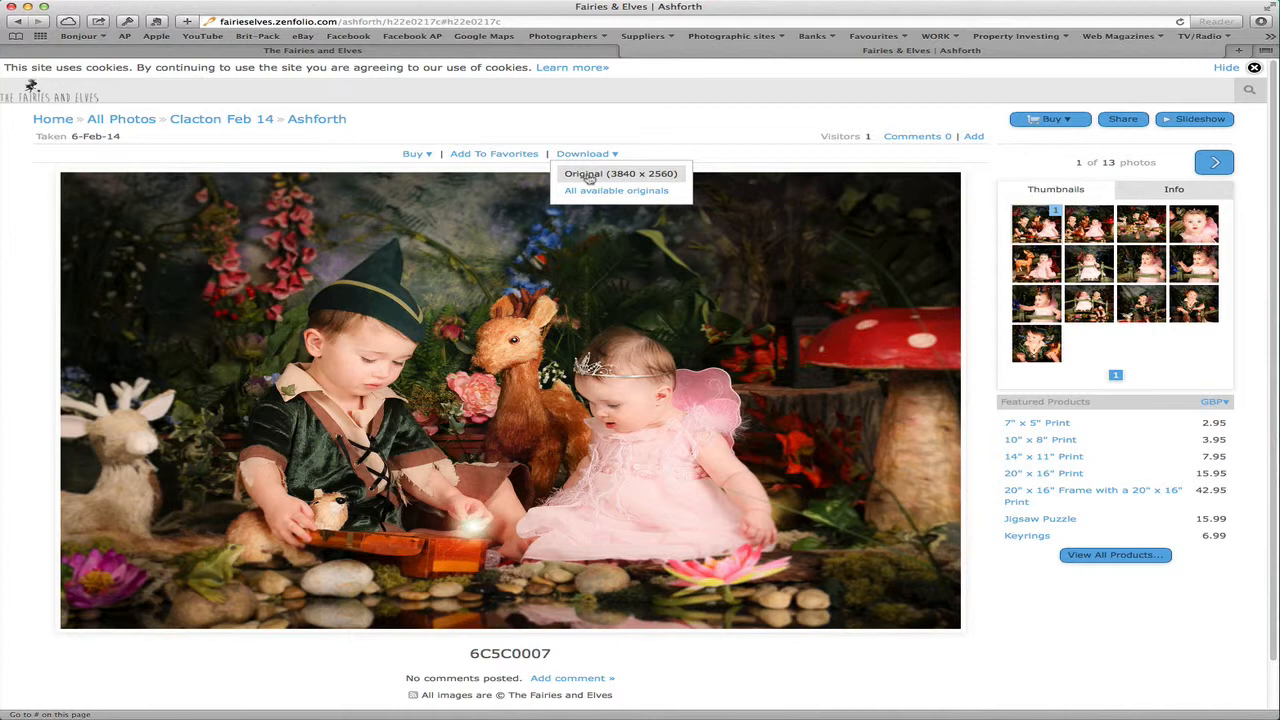
mouse_move(580, 191)
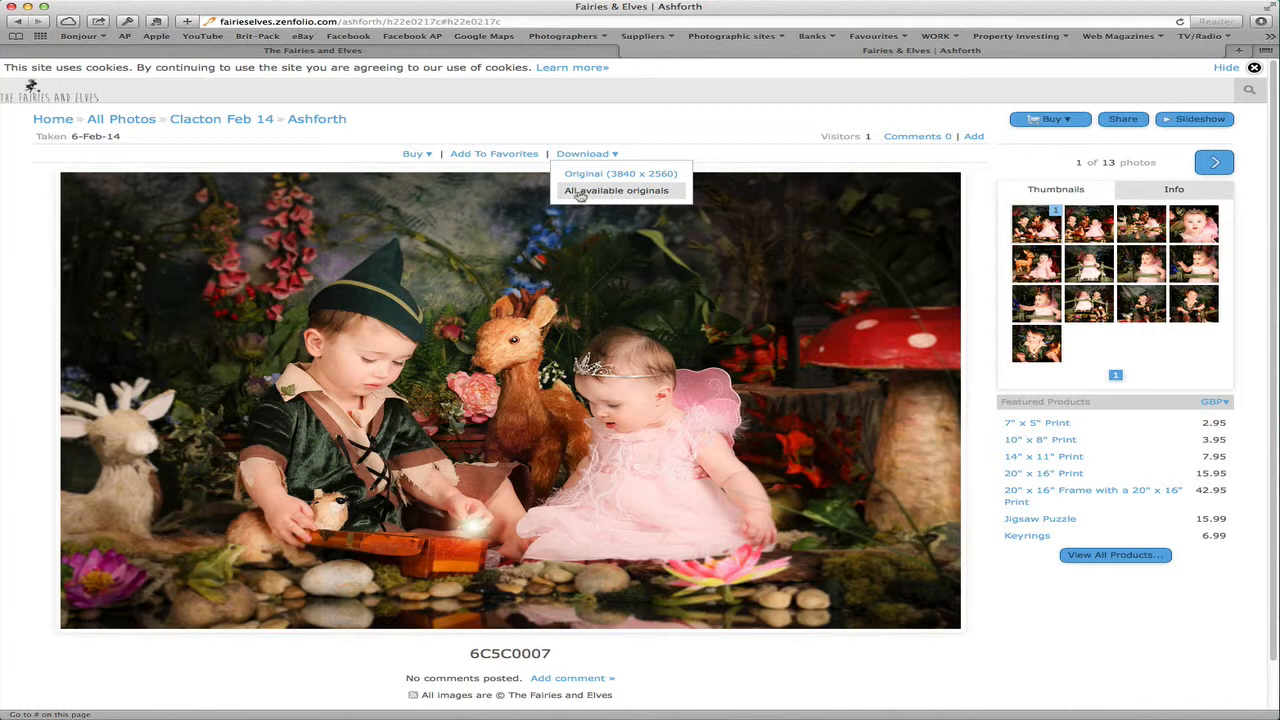
mouse_move(652, 200)
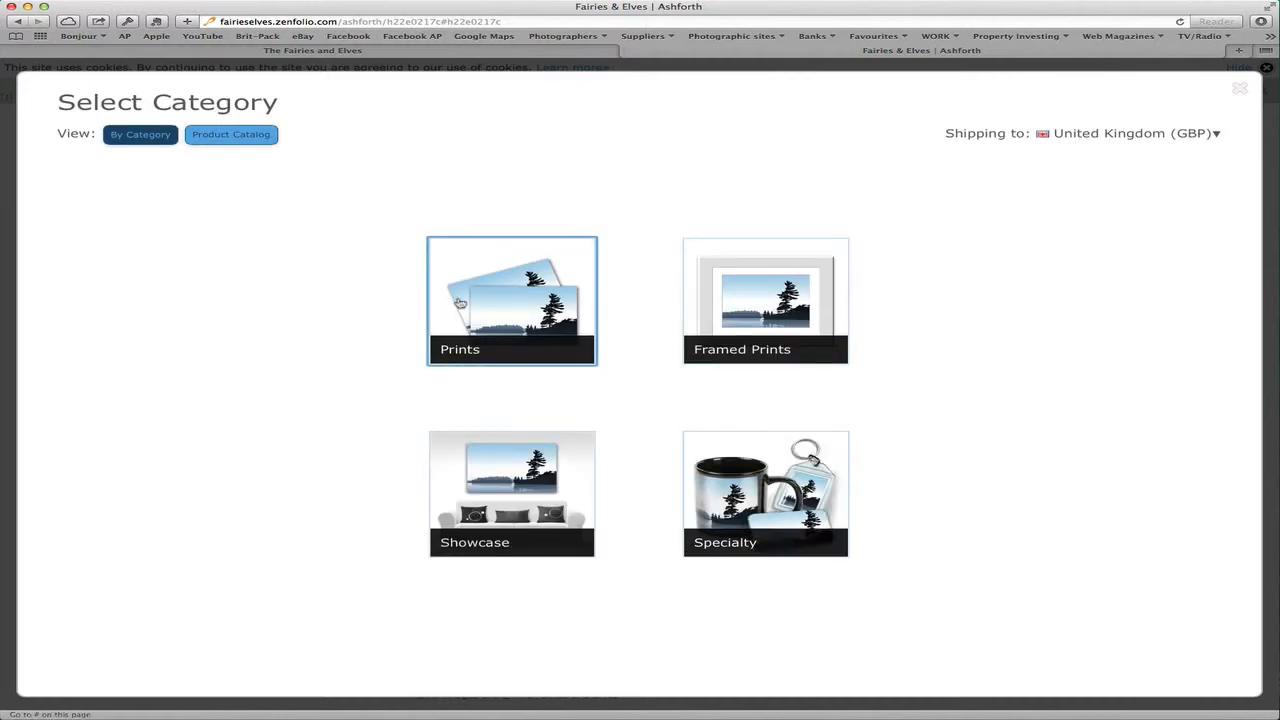
mouse_move(532, 490)
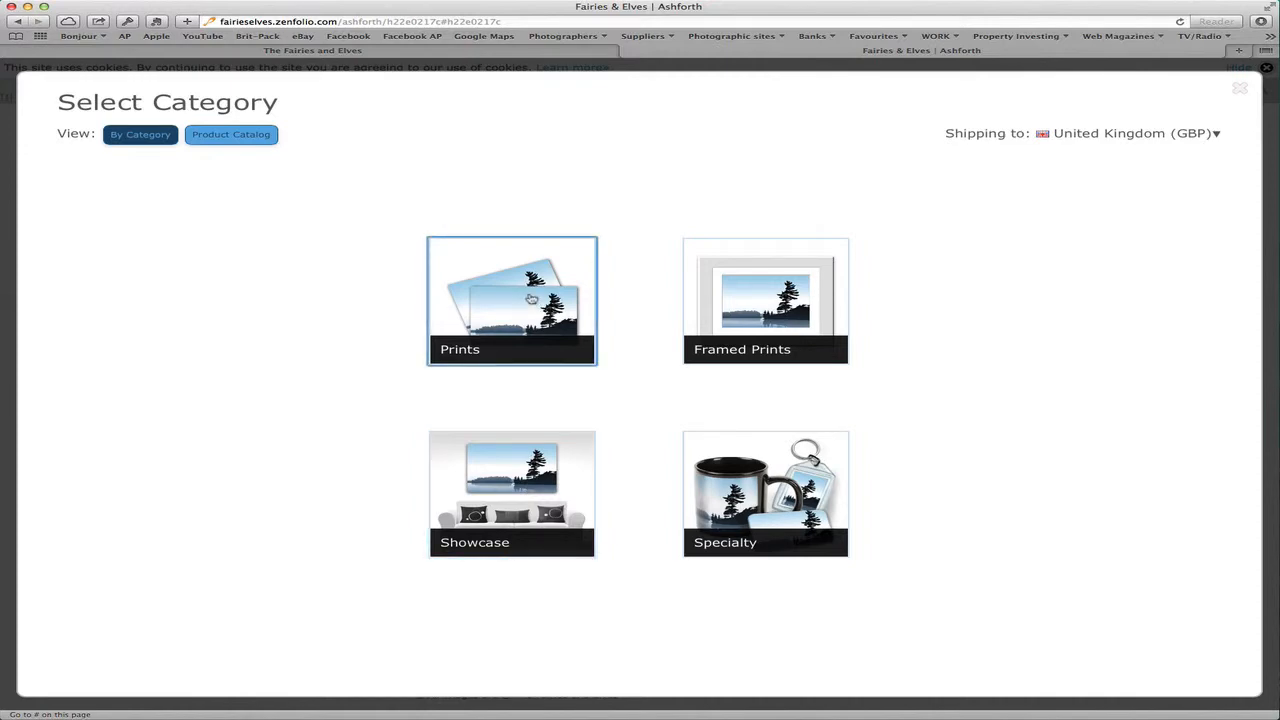
Choose the Prints category to list print sizes from 9" × 6" upward
left_click(511, 301)
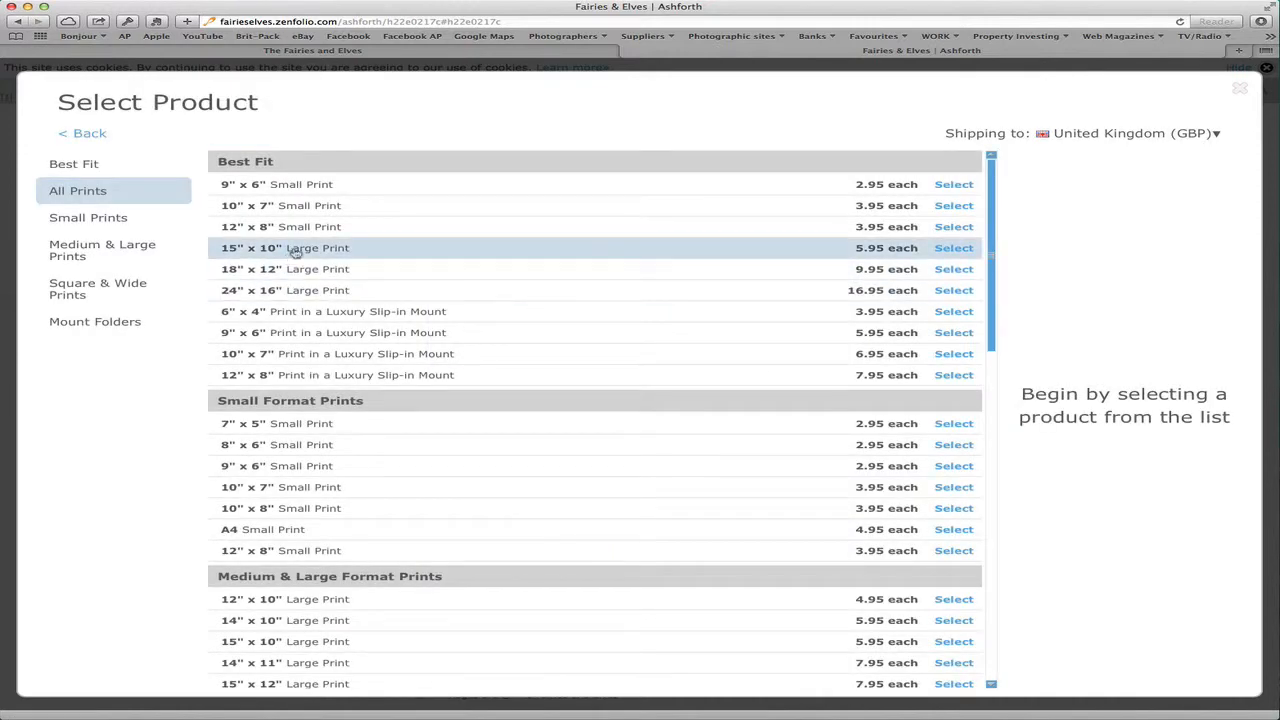
Add a 15" × 10" Large Print to the cart and view the £5.95 cart page
left_click(953, 247)
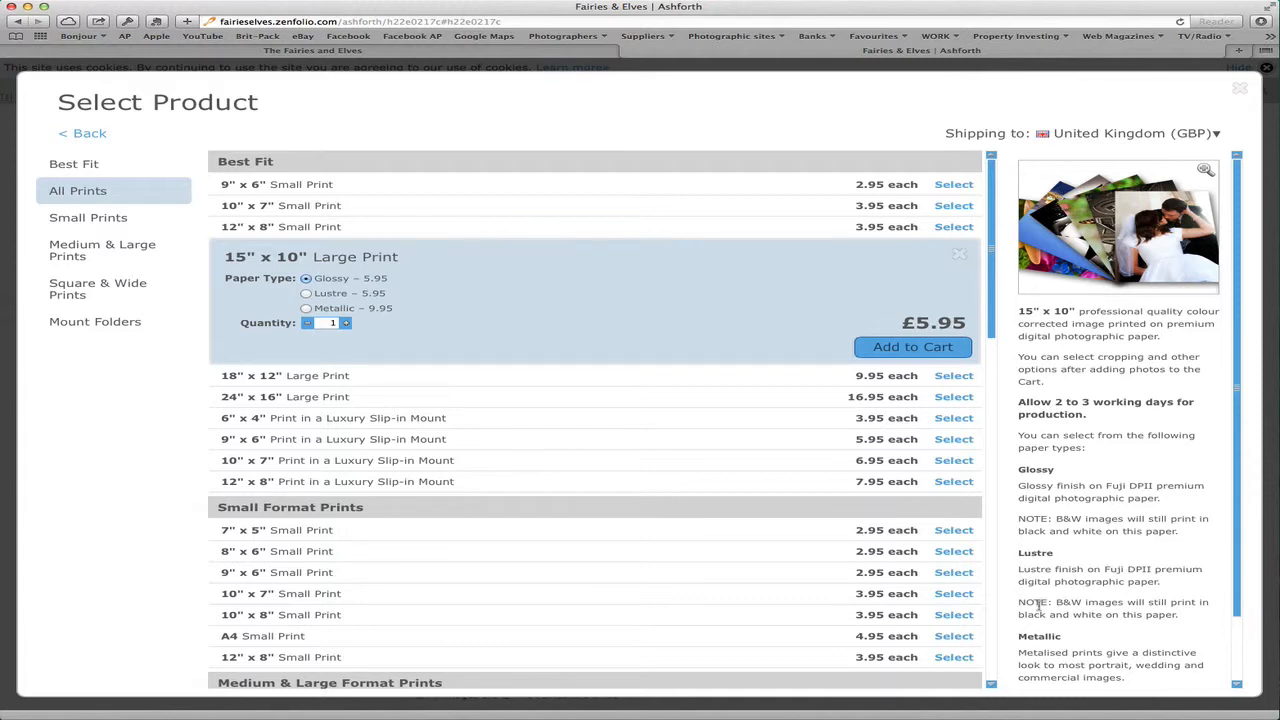
left_click(911, 346)
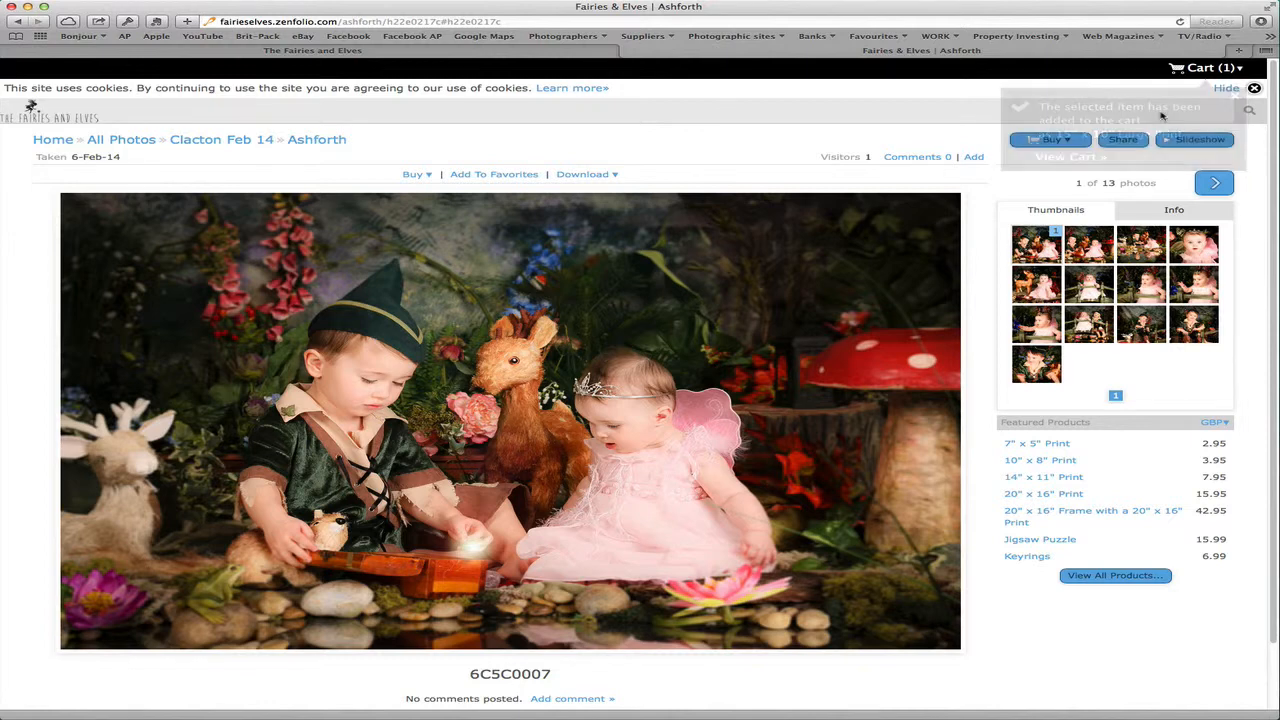
left_click(1205, 67)
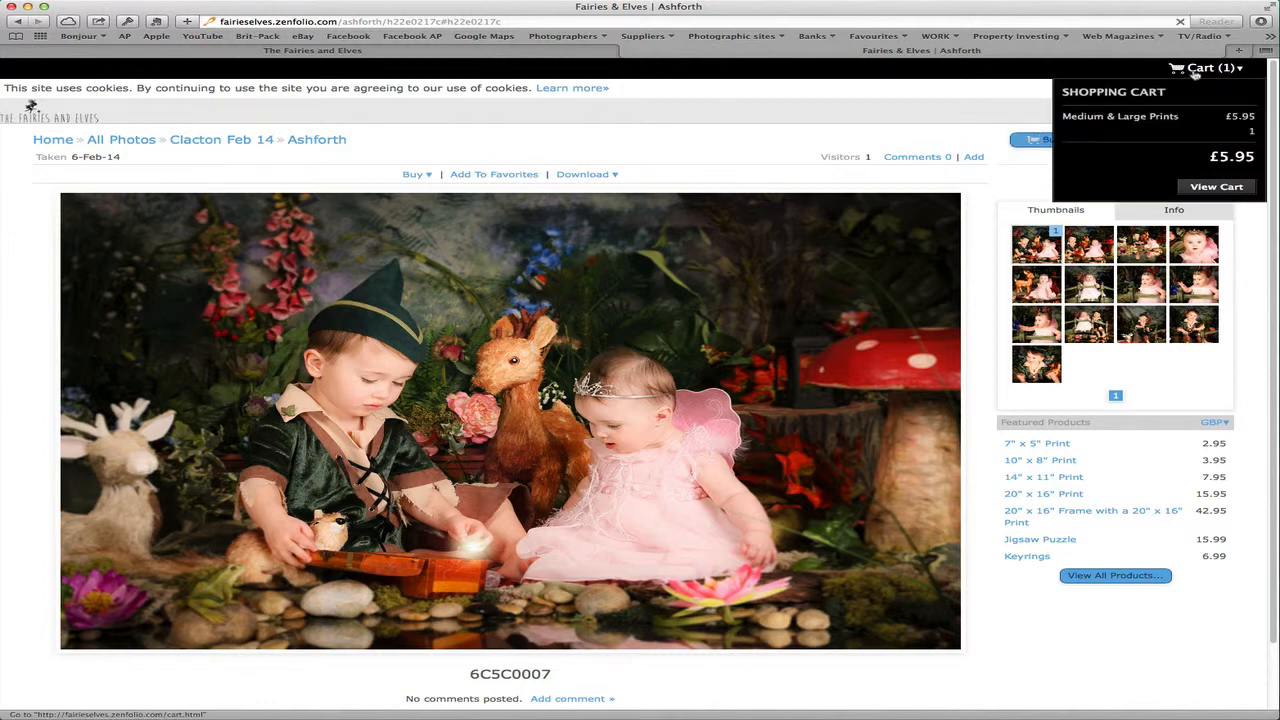
left_click(1216, 187)
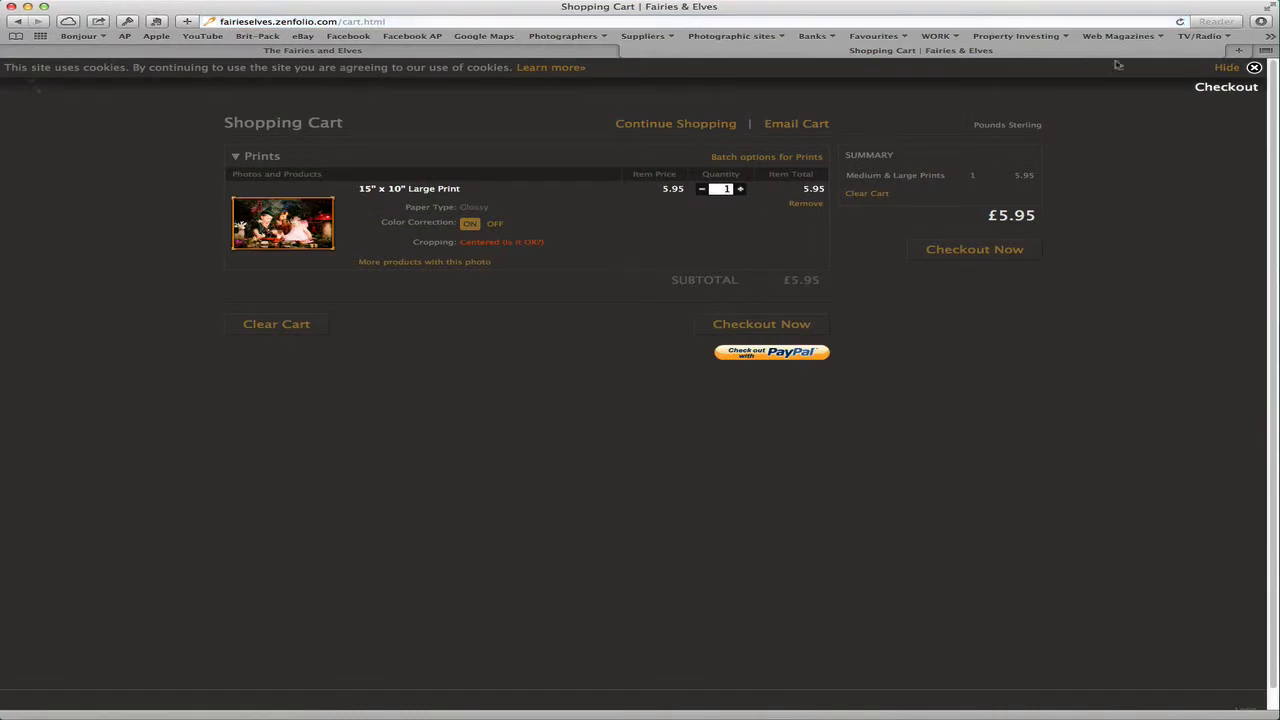
mouse_move(761, 324)
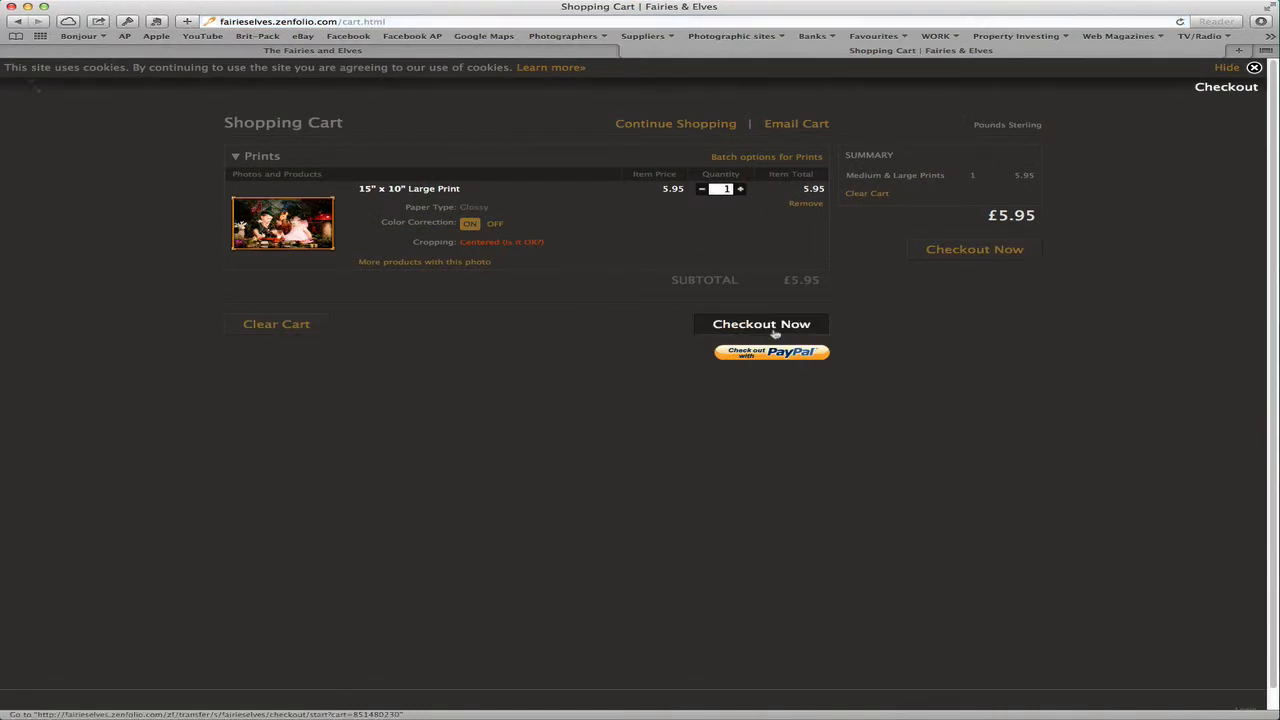